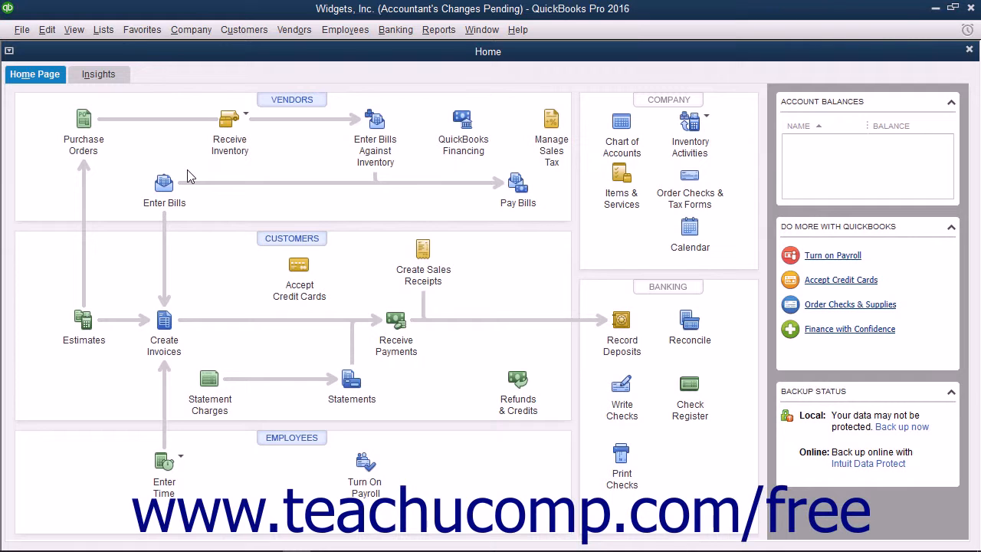
{"action": "mouse_move", "coordinate": [153, 151]}
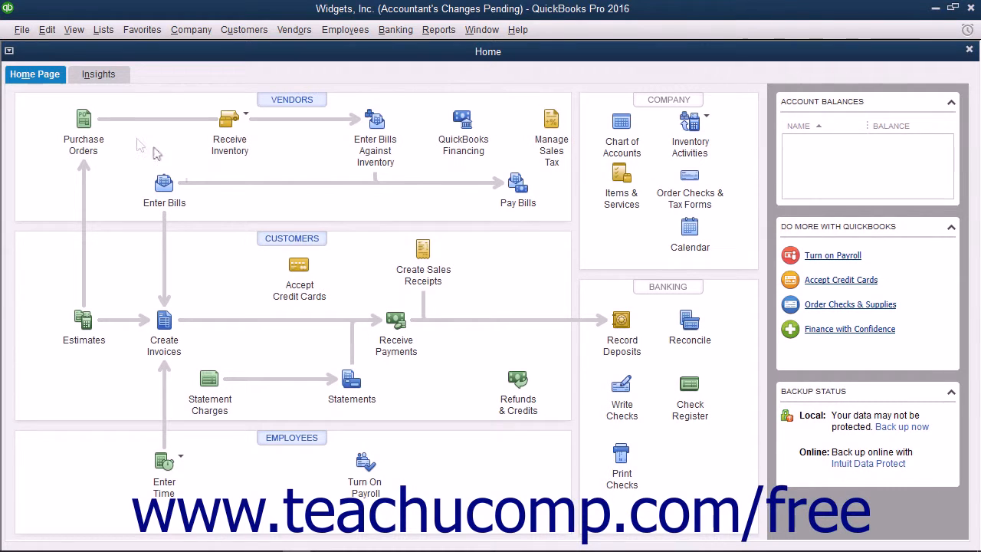
Reach File > Send Company File > Accountant's Copy and point to Import Accountant's Changes from File
{"action": "left_click", "coordinate": [22, 29]}
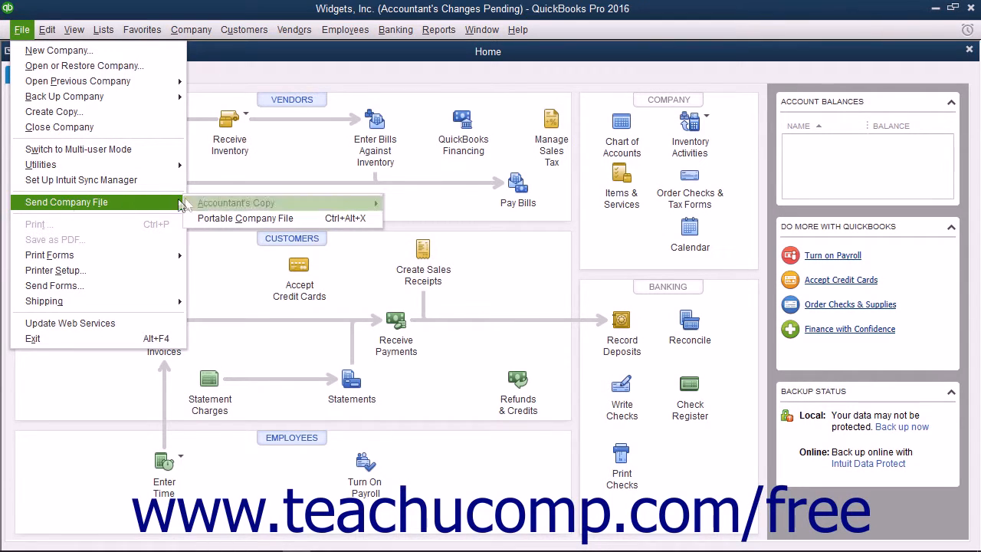
{"action": "mouse_move", "coordinate": [236, 202]}
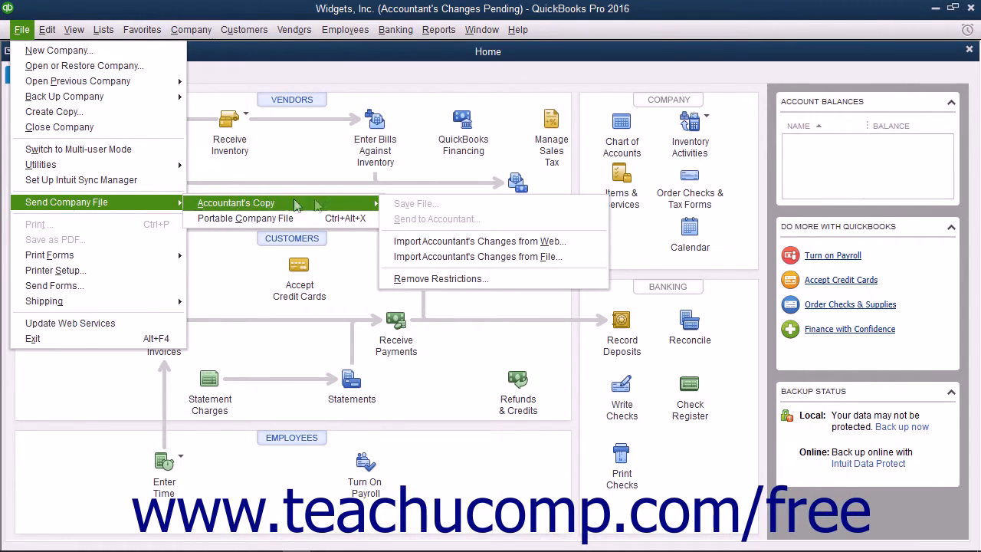
{"action": "mouse_move", "coordinate": [476, 256]}
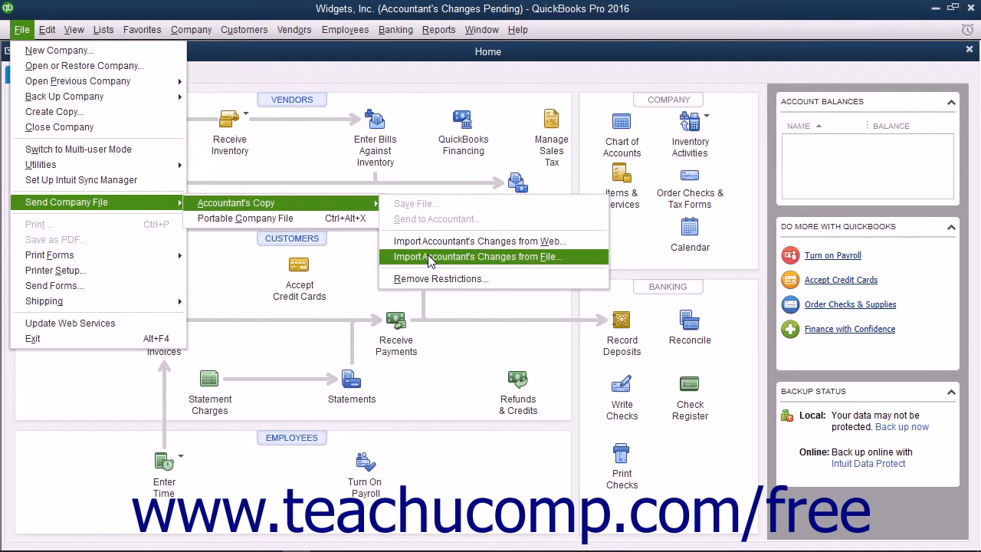
{"action": "left_click", "coordinate": [475, 257]}
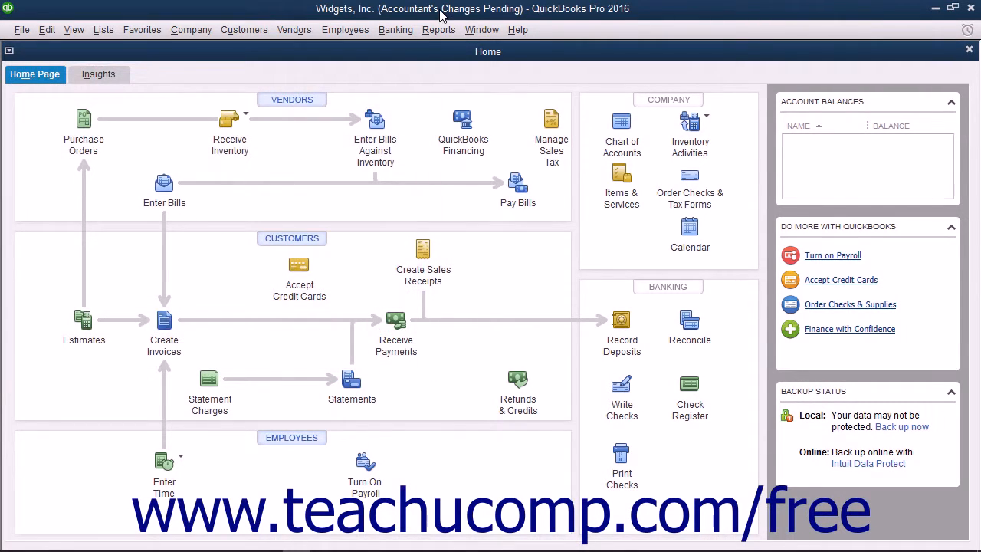
{"action": "mouse_move", "coordinate": [330, 221]}
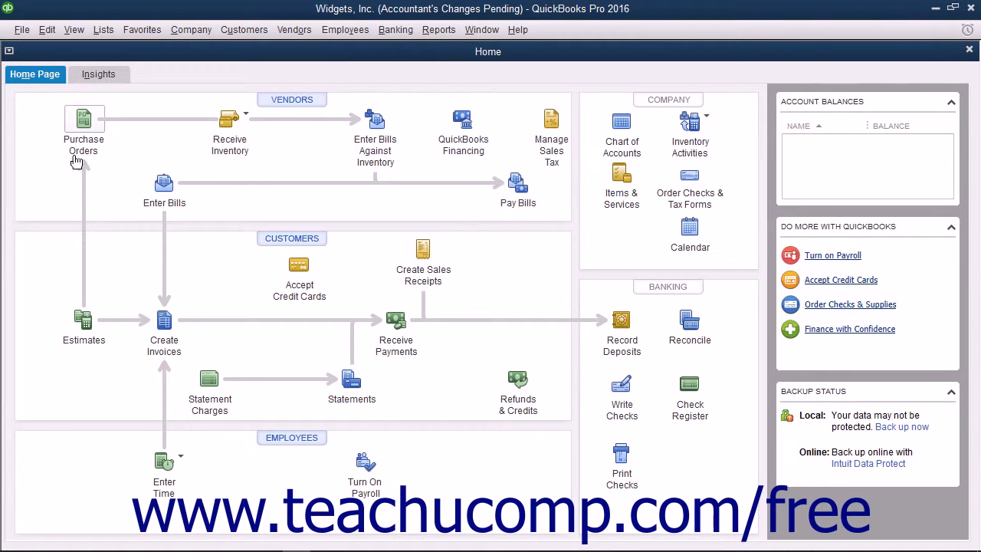
Choose Accountant's Copy > Import Accountant's Changes from Web under File > Send Company File
{"action": "left_click", "coordinate": [21, 30]}
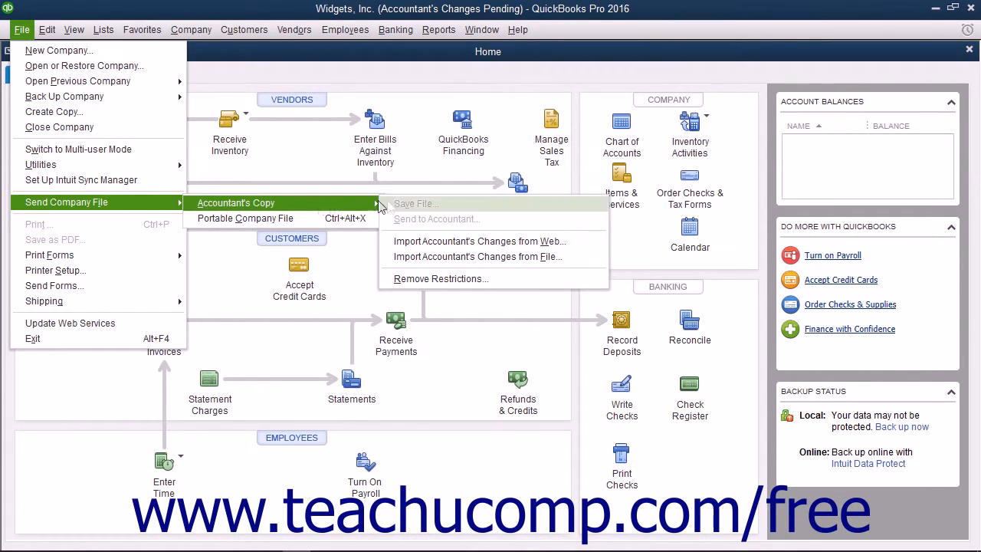
{"action": "mouse_move", "coordinate": [478, 240]}
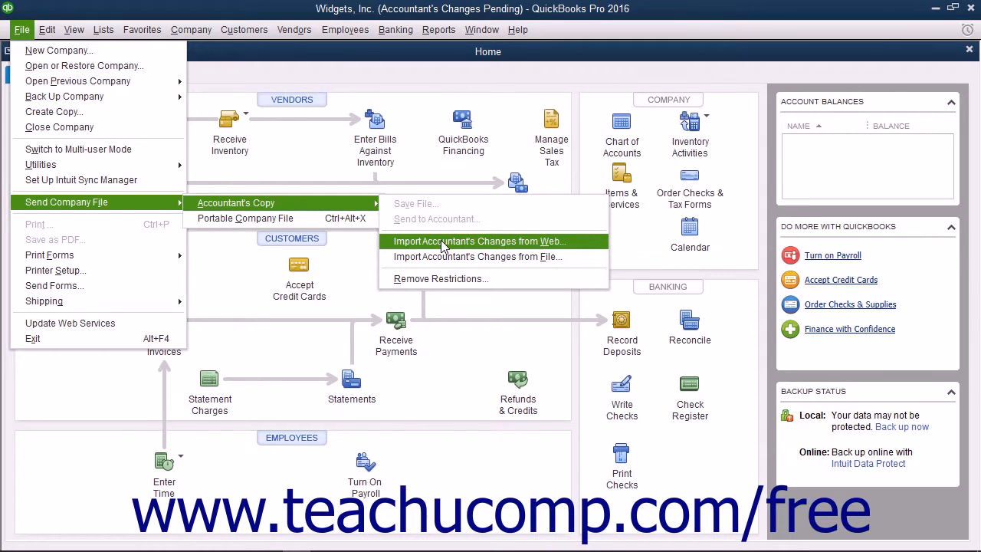
{"action": "left_click", "coordinate": [490, 274]}
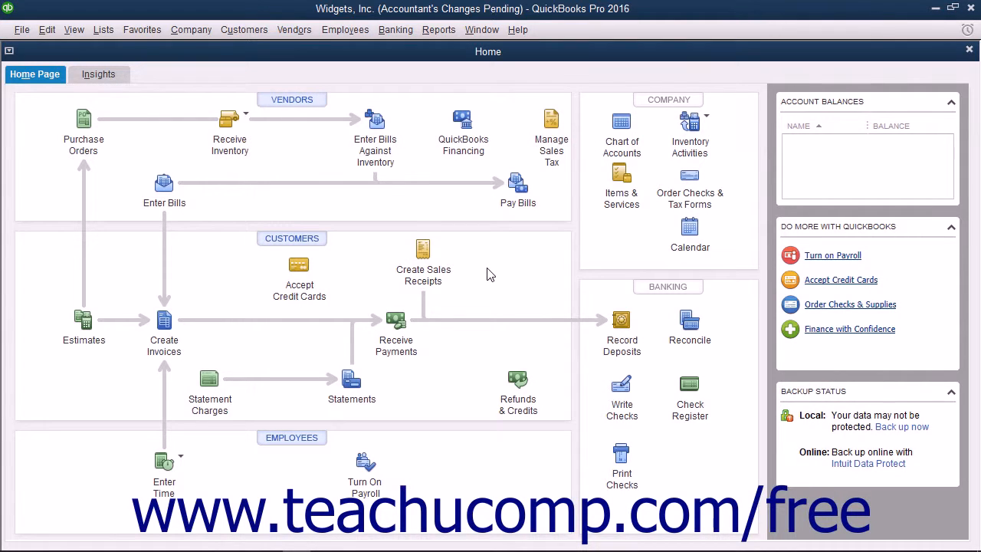
{"action": "mouse_move", "coordinate": [481, 255]}
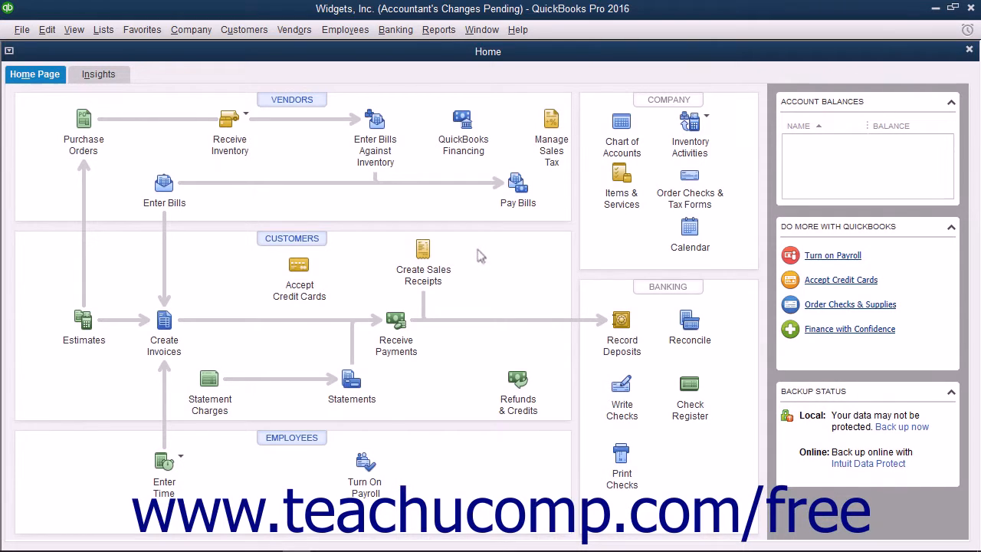
{"action": "mouse_move", "coordinate": [339, 230]}
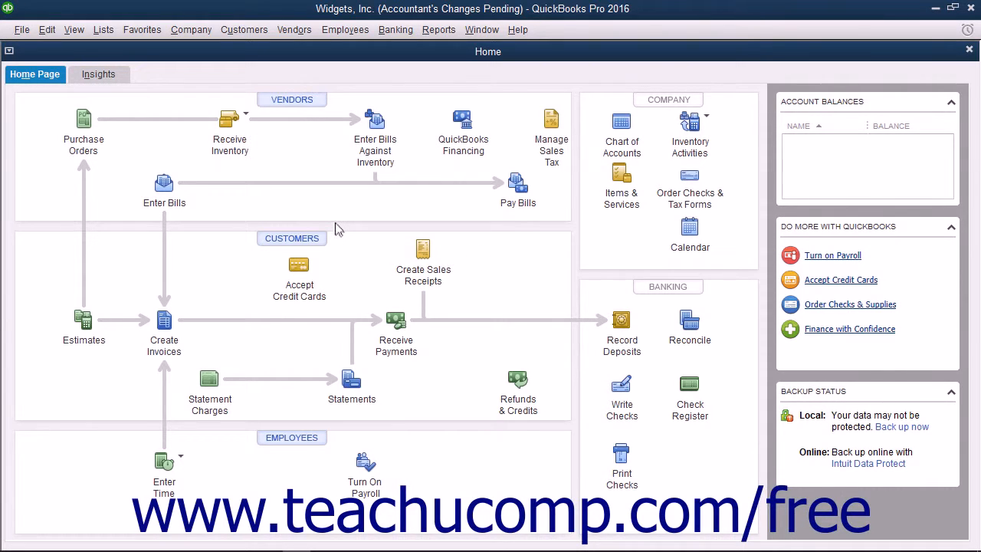
{"action": "mouse_move", "coordinate": [291, 211]}
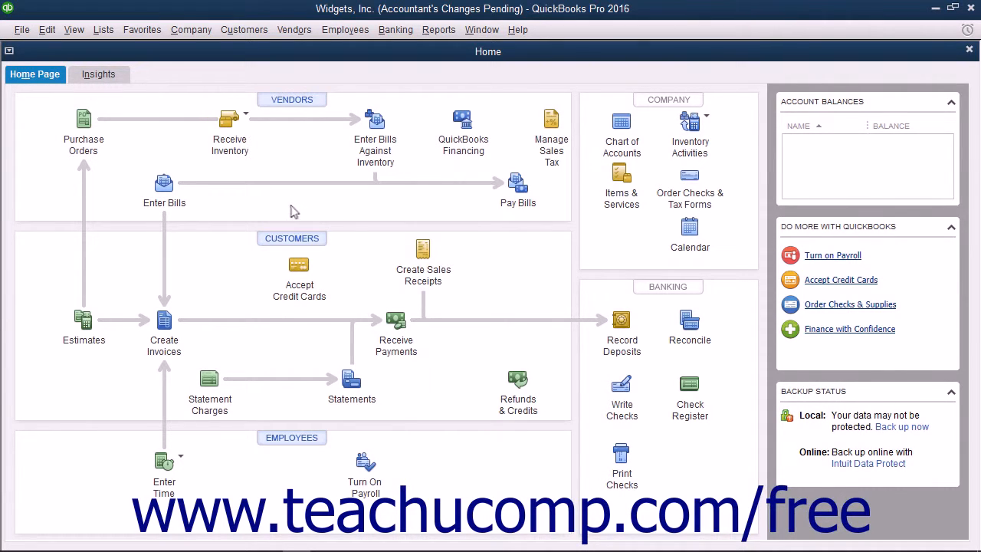